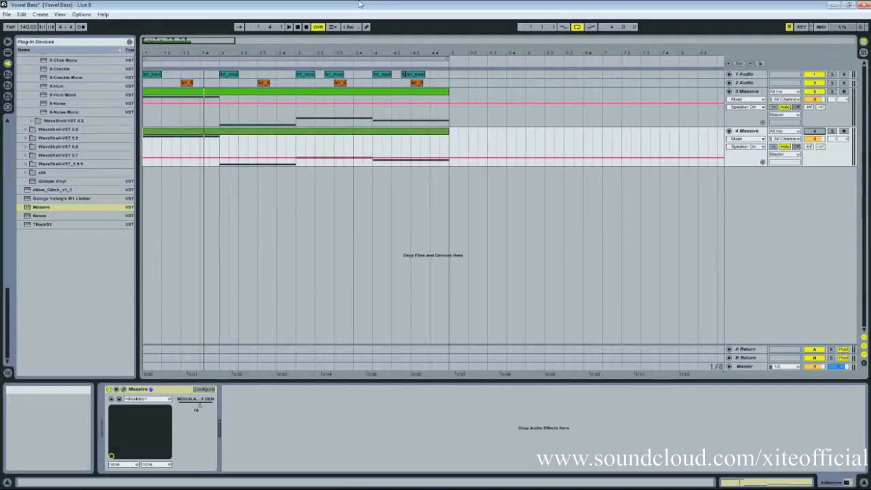
mouse_move(144, 116)
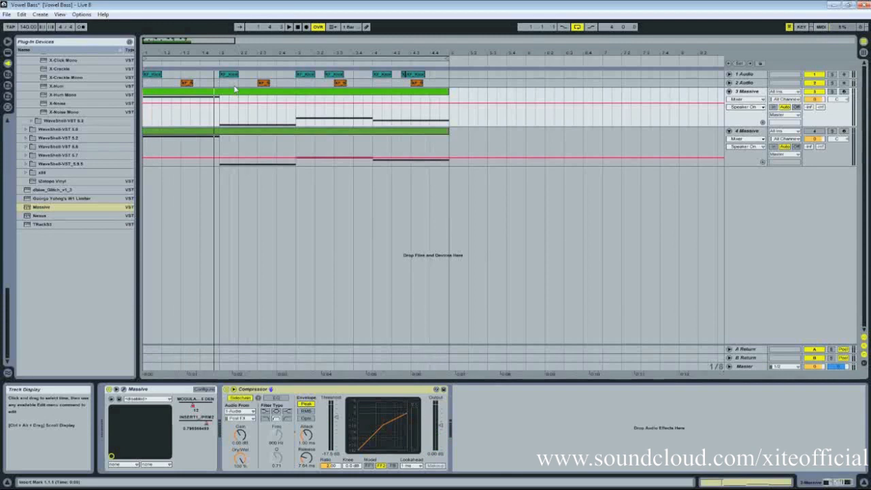
mouse_move(228, 226)
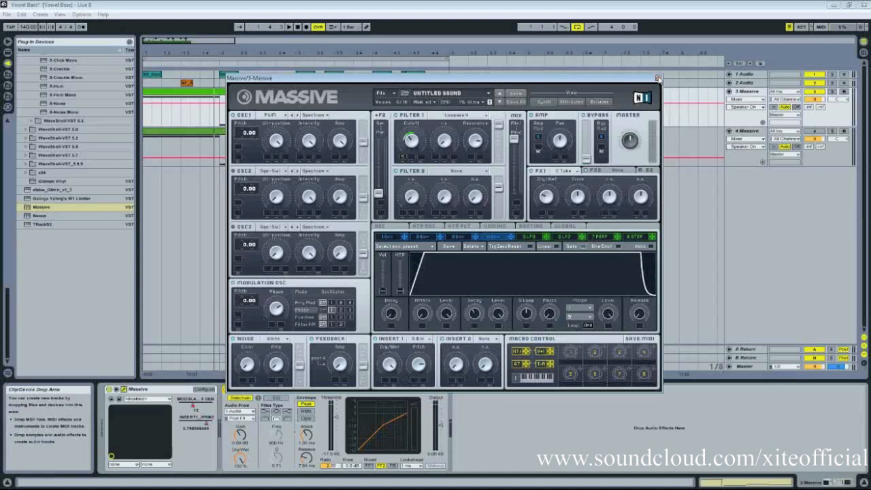
mouse_move(667, 82)
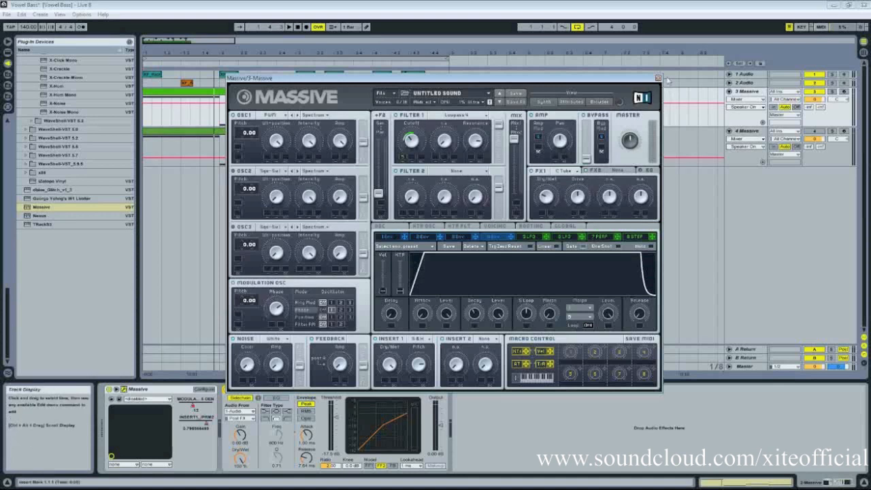
Bring up the Massive editor showing the untitled default sound with empty filter slots
left_click(658, 76)
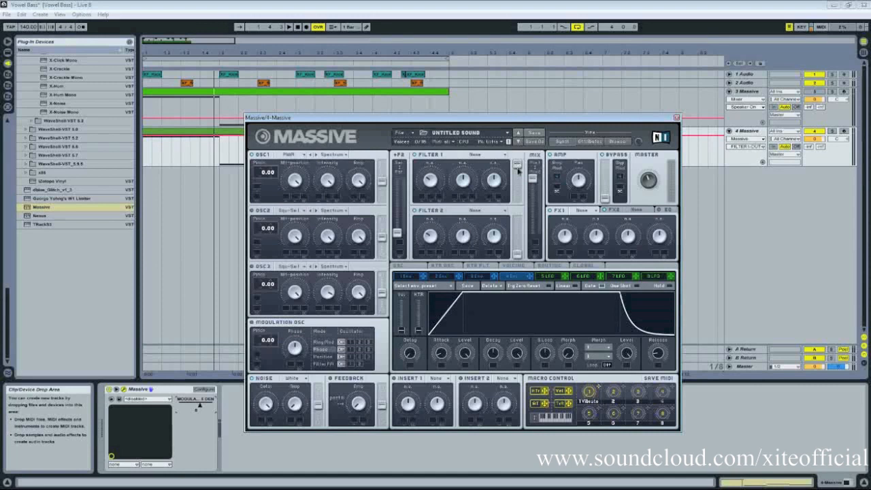
Set Filter 1 to the Lowpass 4 type
left_click(474, 155)
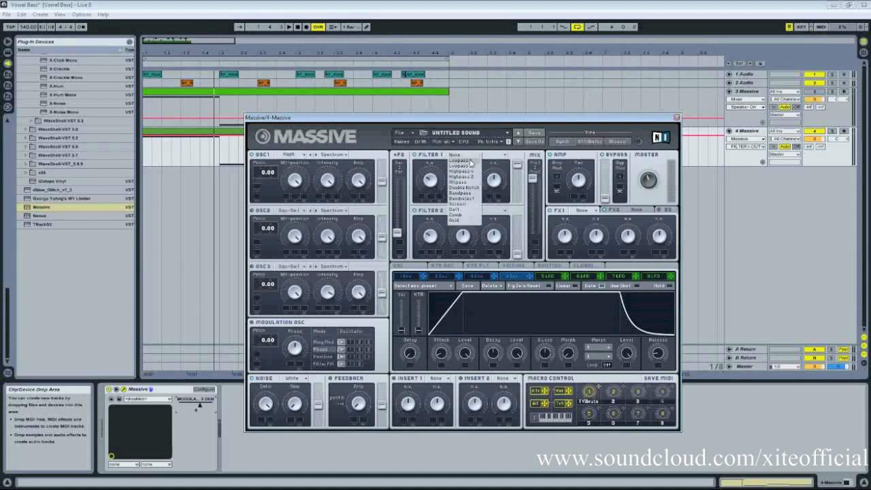
left_click(461, 166)
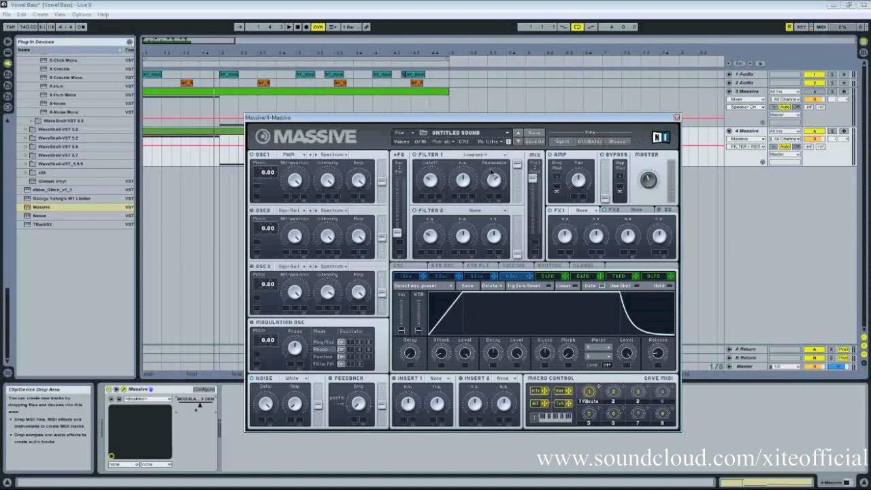
mouse_move(449, 220)
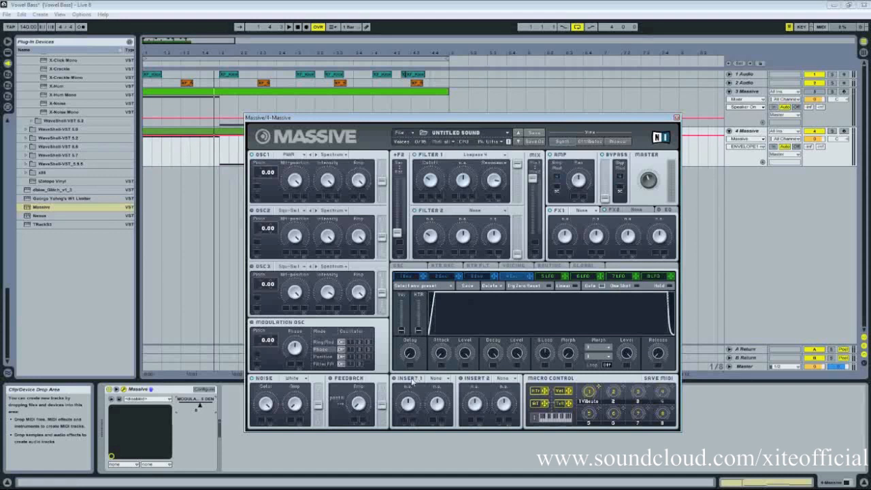
mouse_move(284, 327)
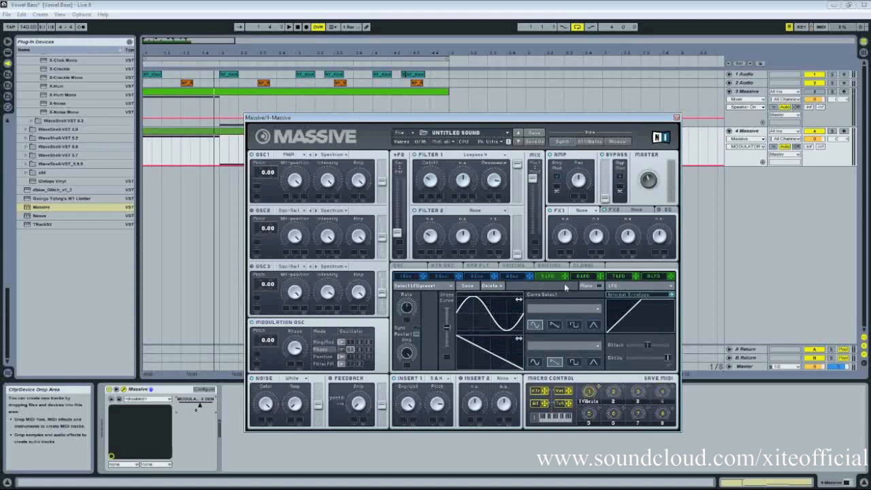
mouse_move(433, 202)
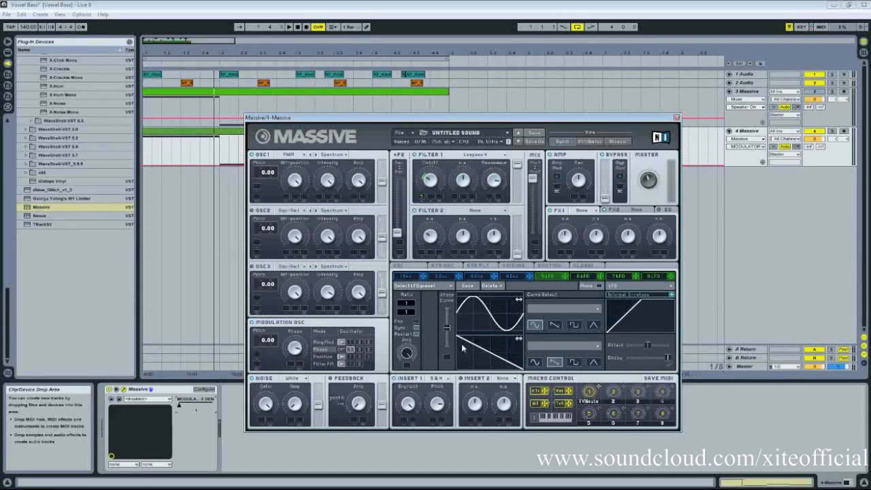
mouse_move(569, 300)
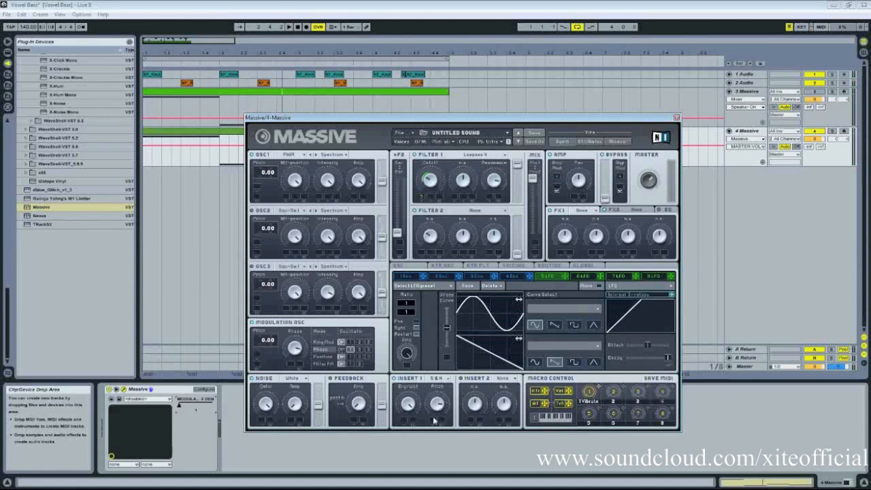
mouse_move(460, 131)
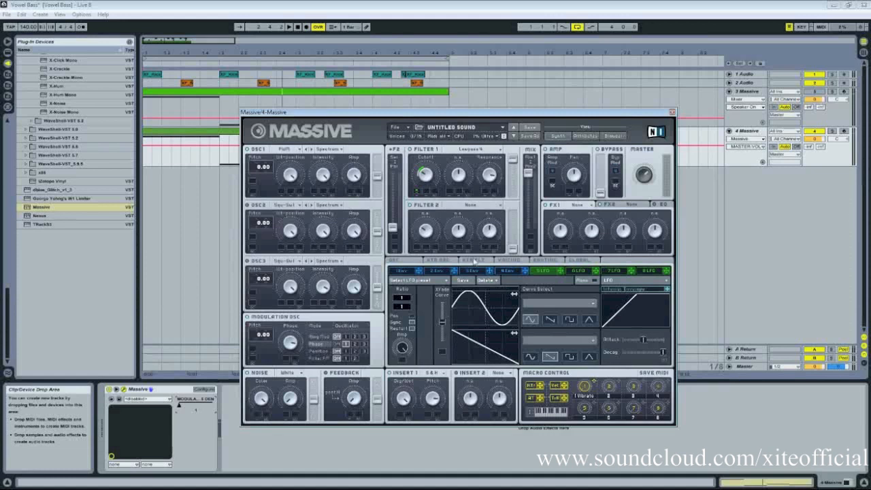
mouse_move(424, 312)
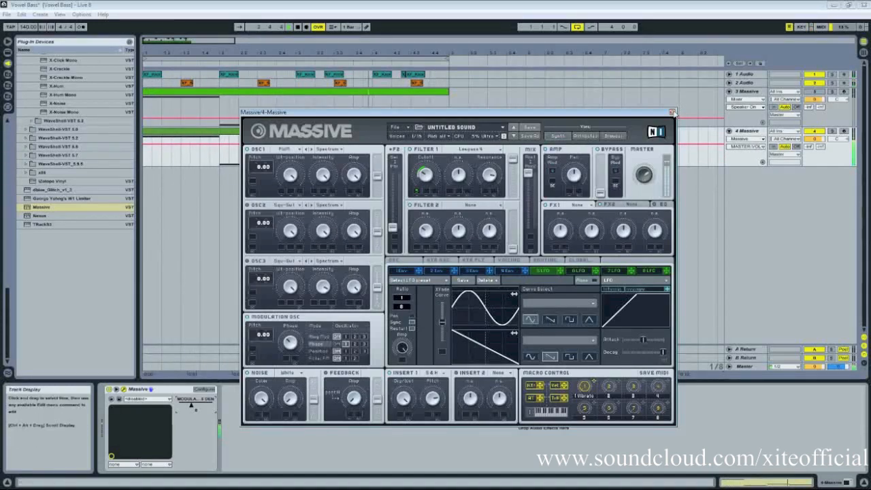
mouse_move(672, 112)
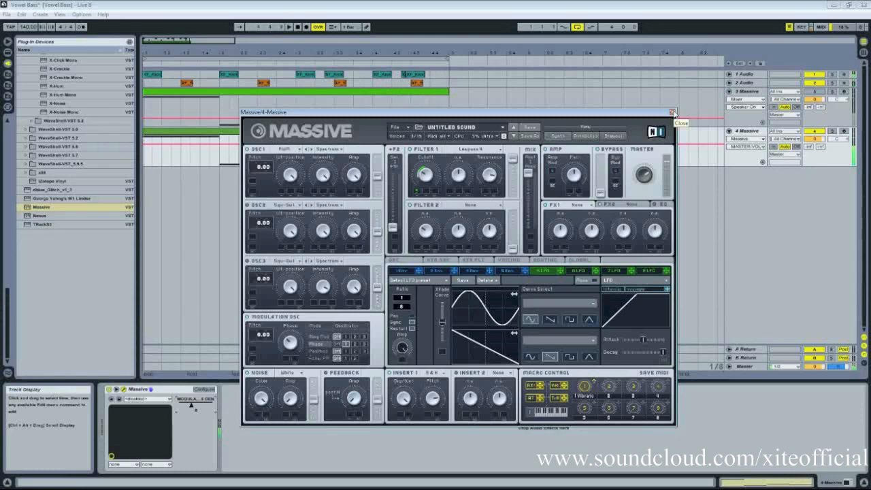
Close the Massive editor to return to the Ableton arrangement
left_click(672, 112)
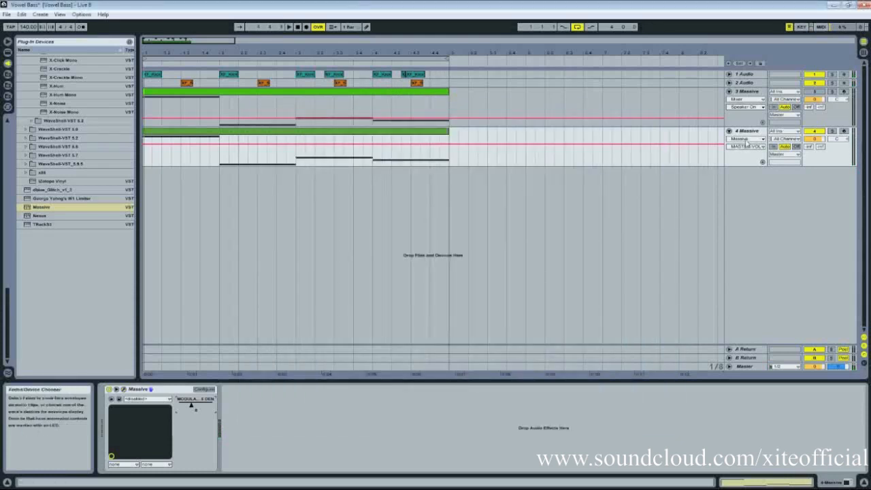